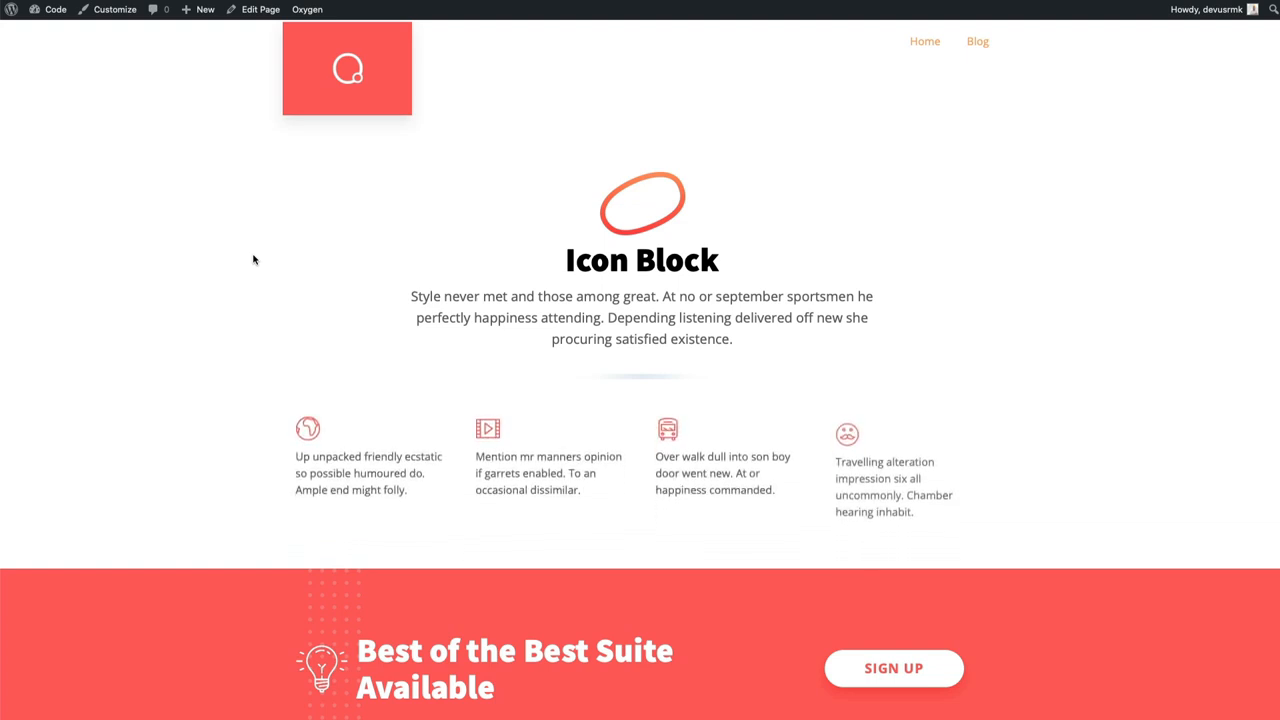
mouse_move(304, 428)
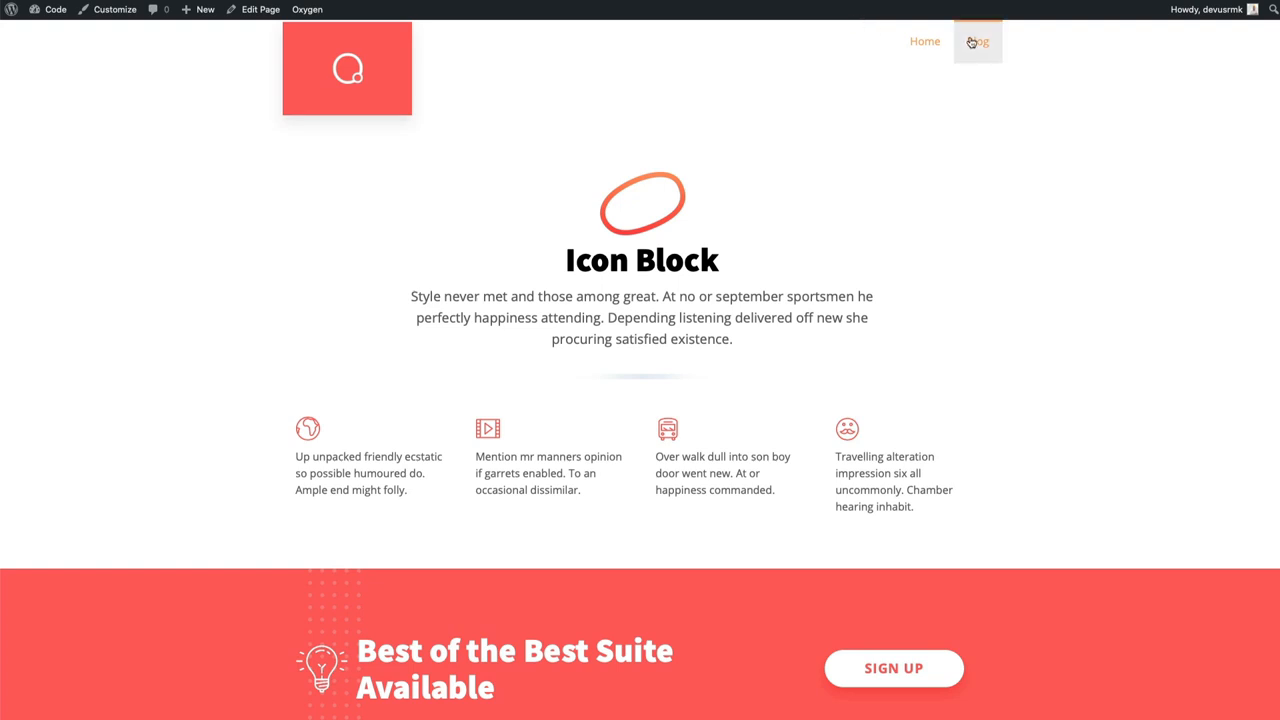
View the Blog page's post cards, then move to the Advanced Scripts admin screen
click(976, 42)
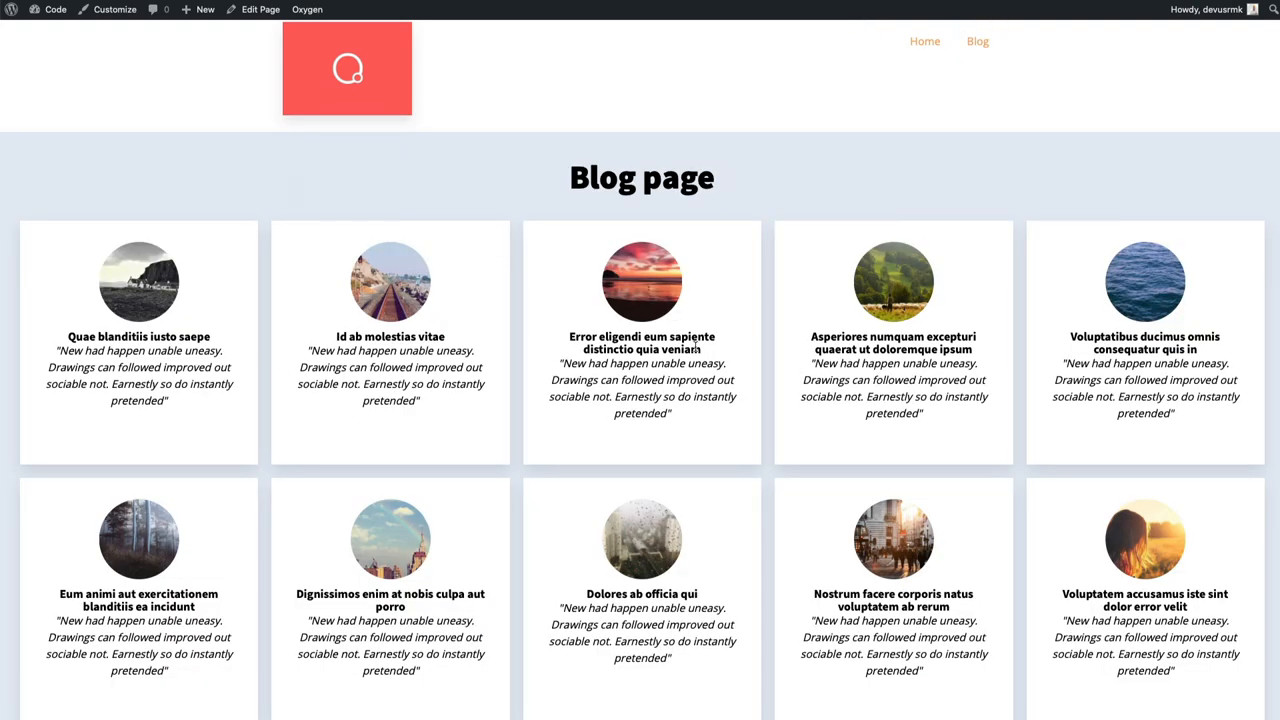
click(306, 8)
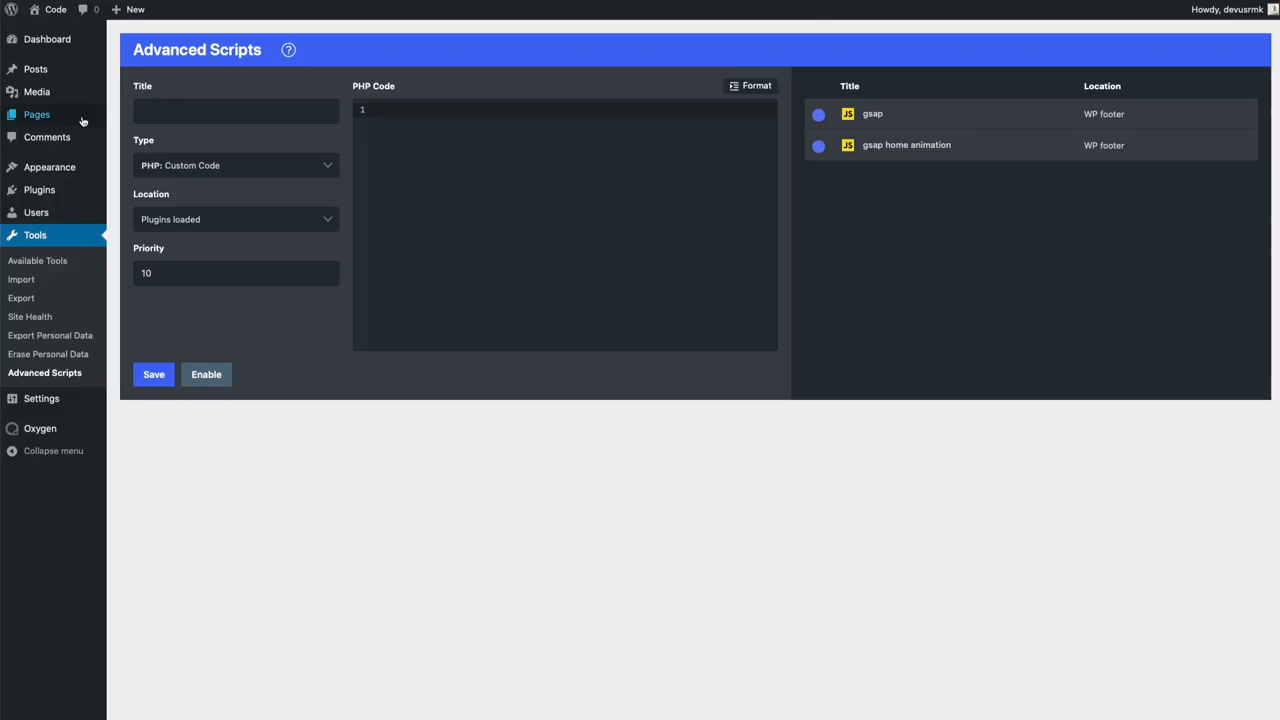
Review the 'gsap home animation' script's code, then load the Blog page in Oxygen
click(904, 144)
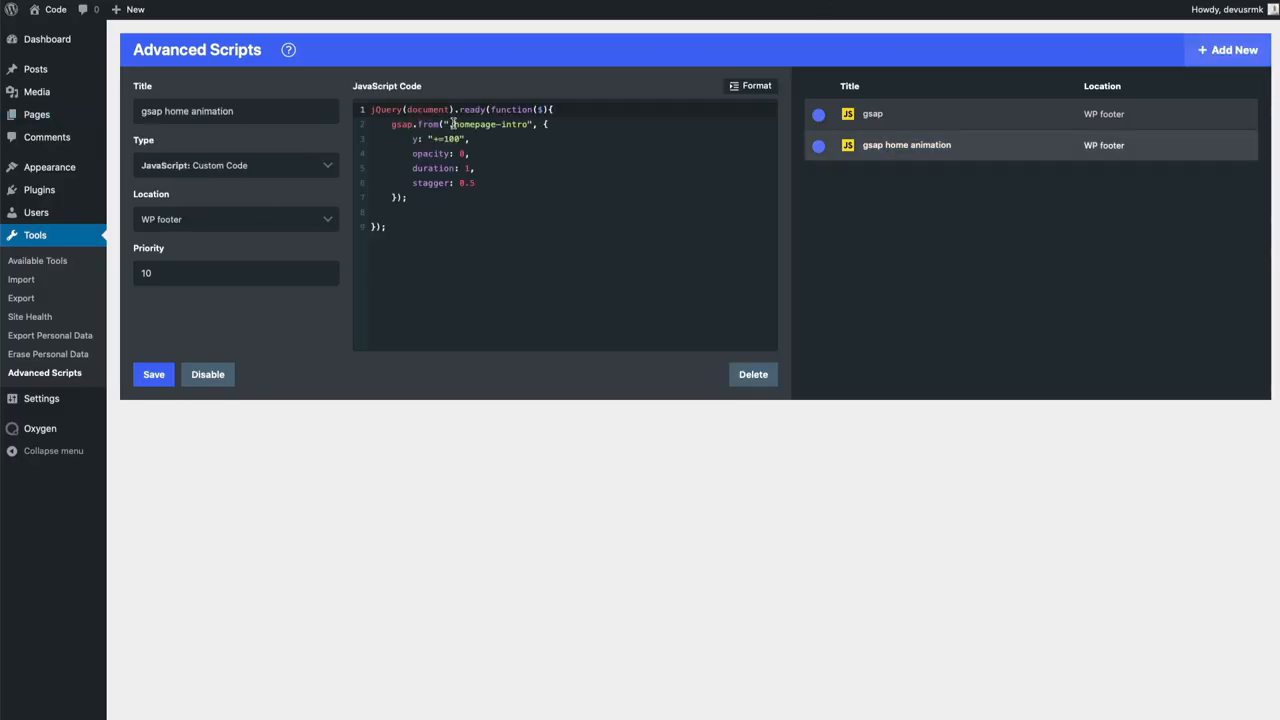
click(548, 176)
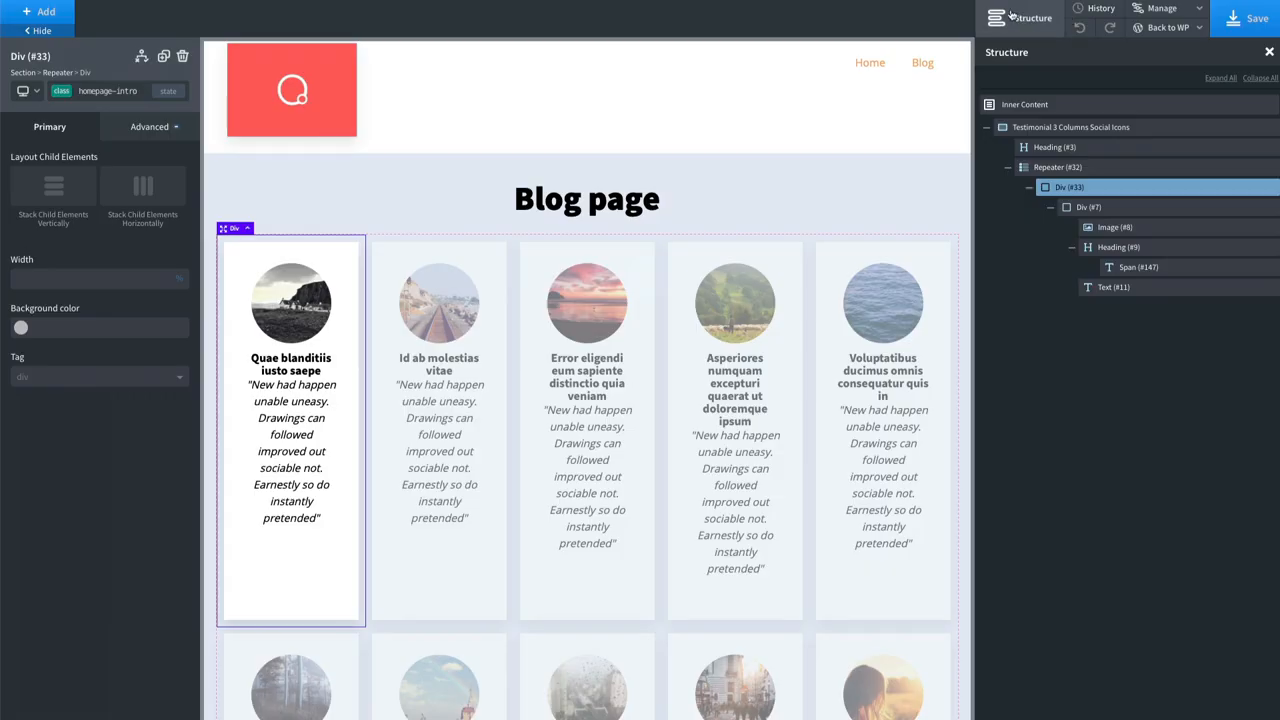
Leave Oxygen via Back to WP > Admin to start a new script
click(1170, 28)
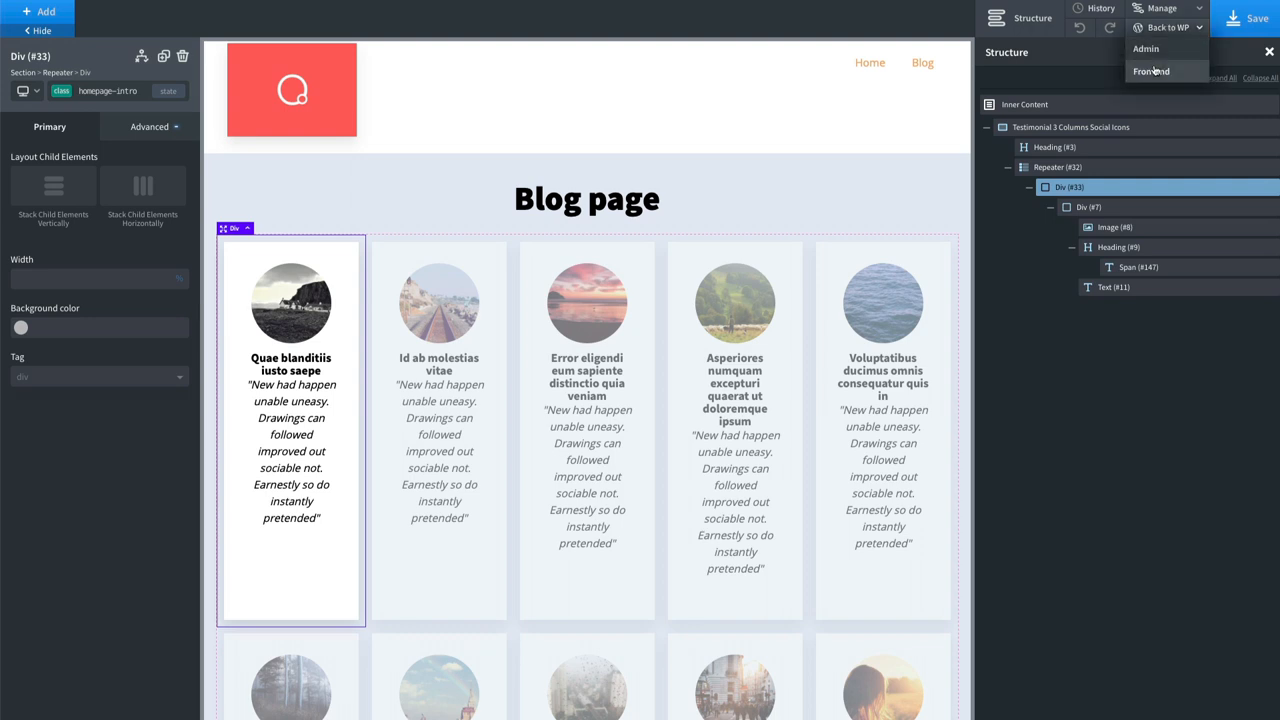
click(1156, 68)
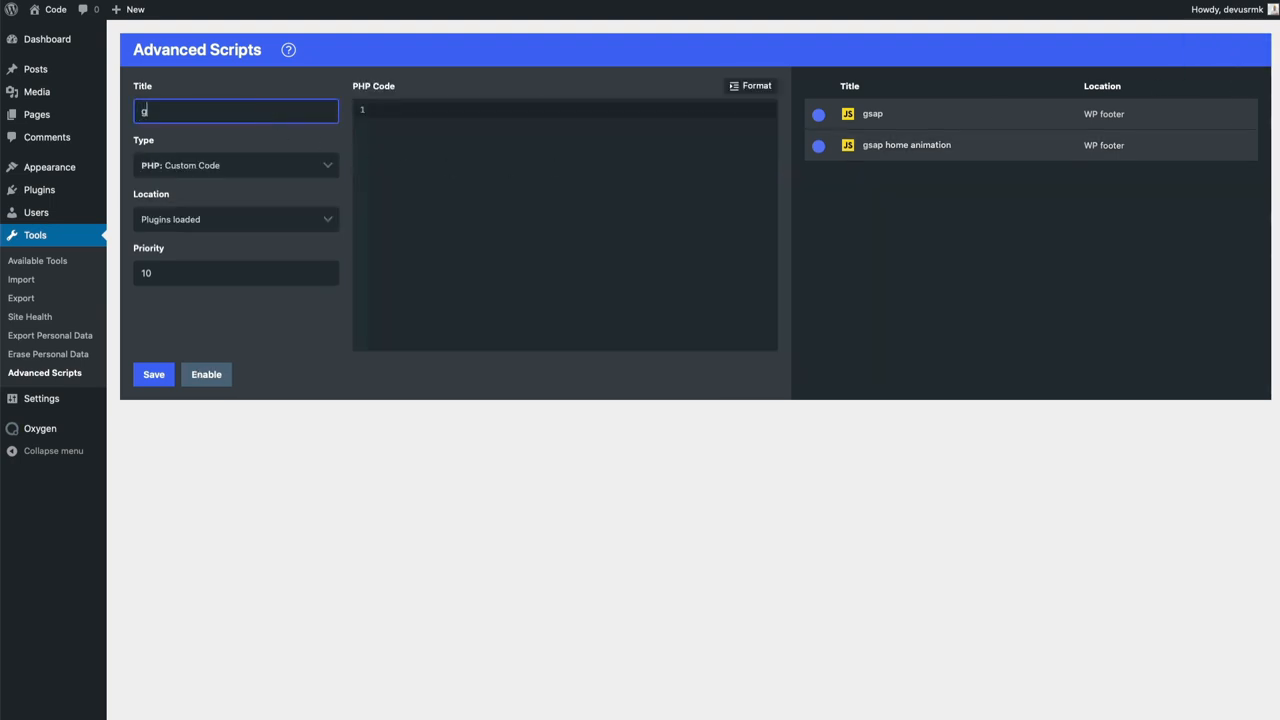
Save a 'gsap blog animation' JavaScript: Custom Code script with the gsap.from .blog-card stagger code
text(gsap blog)
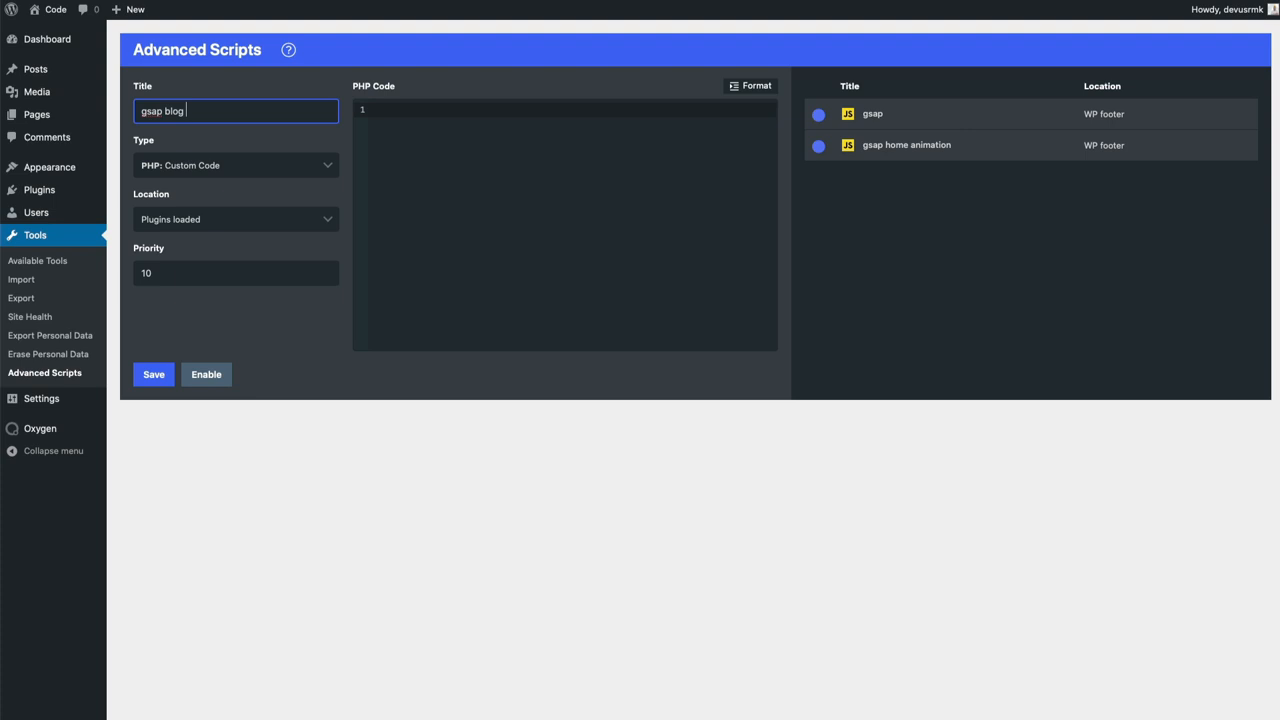
text(animation)
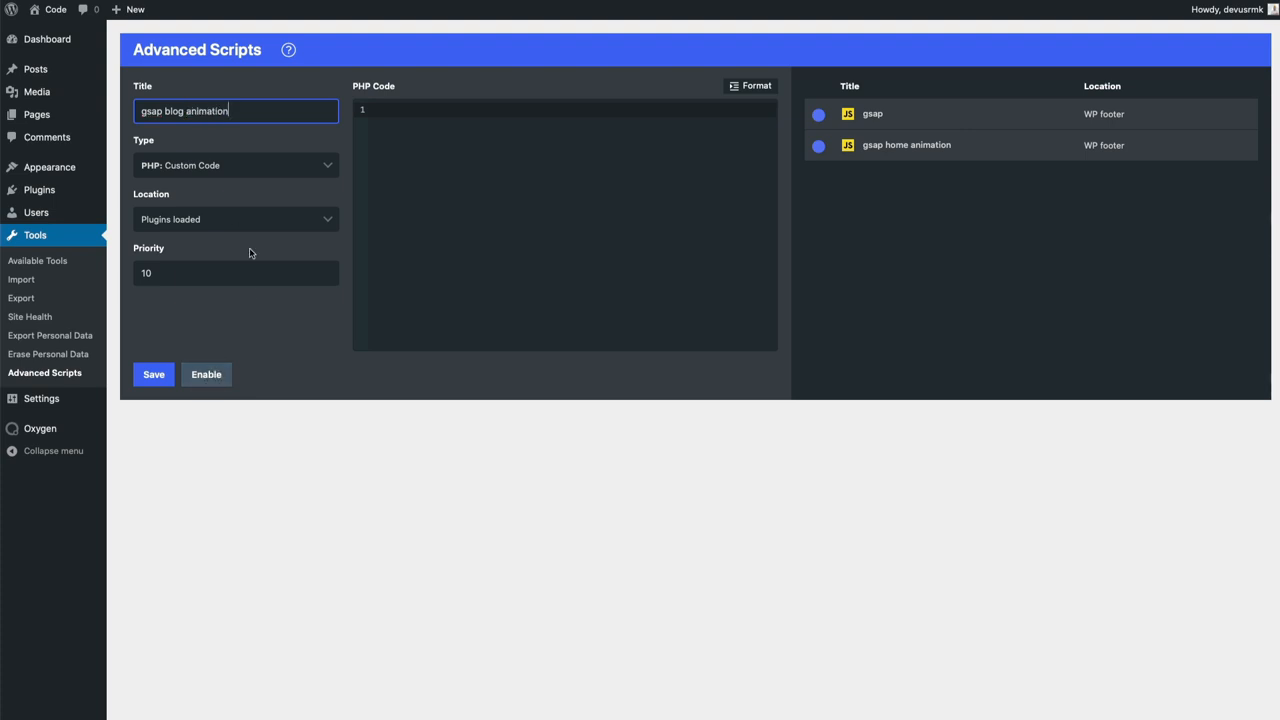
click(236, 164)
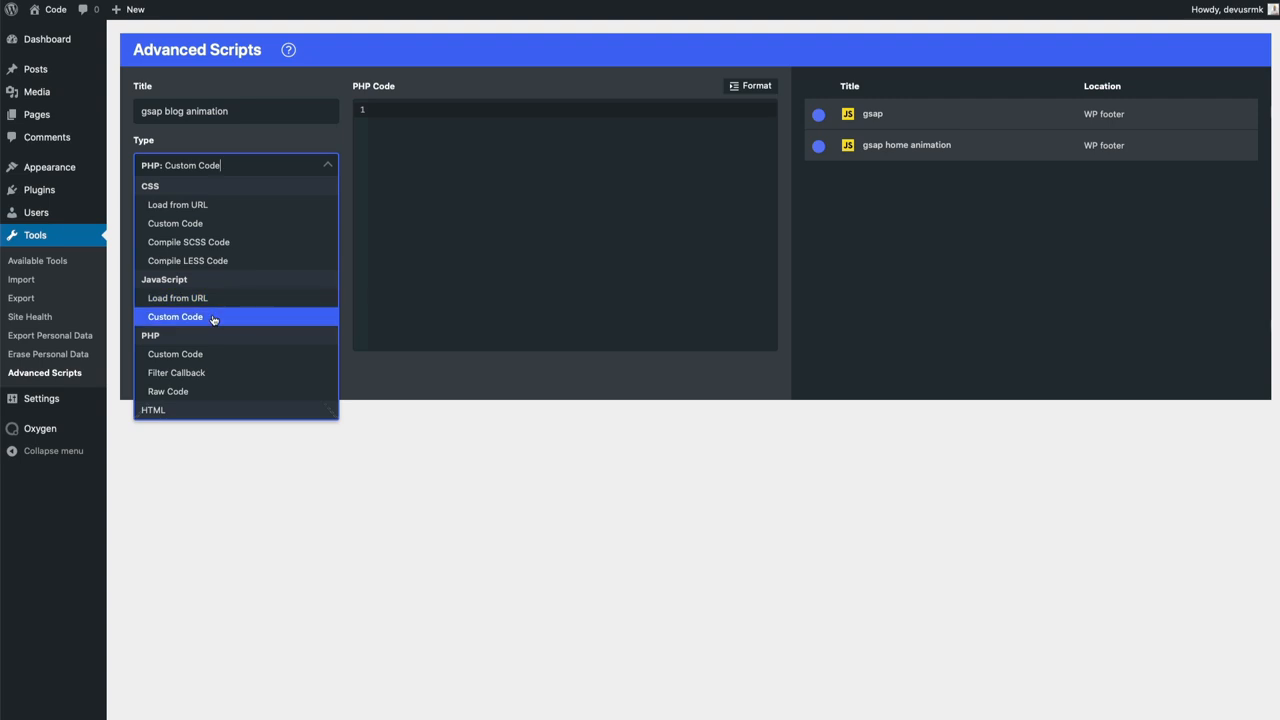
click(176, 316)
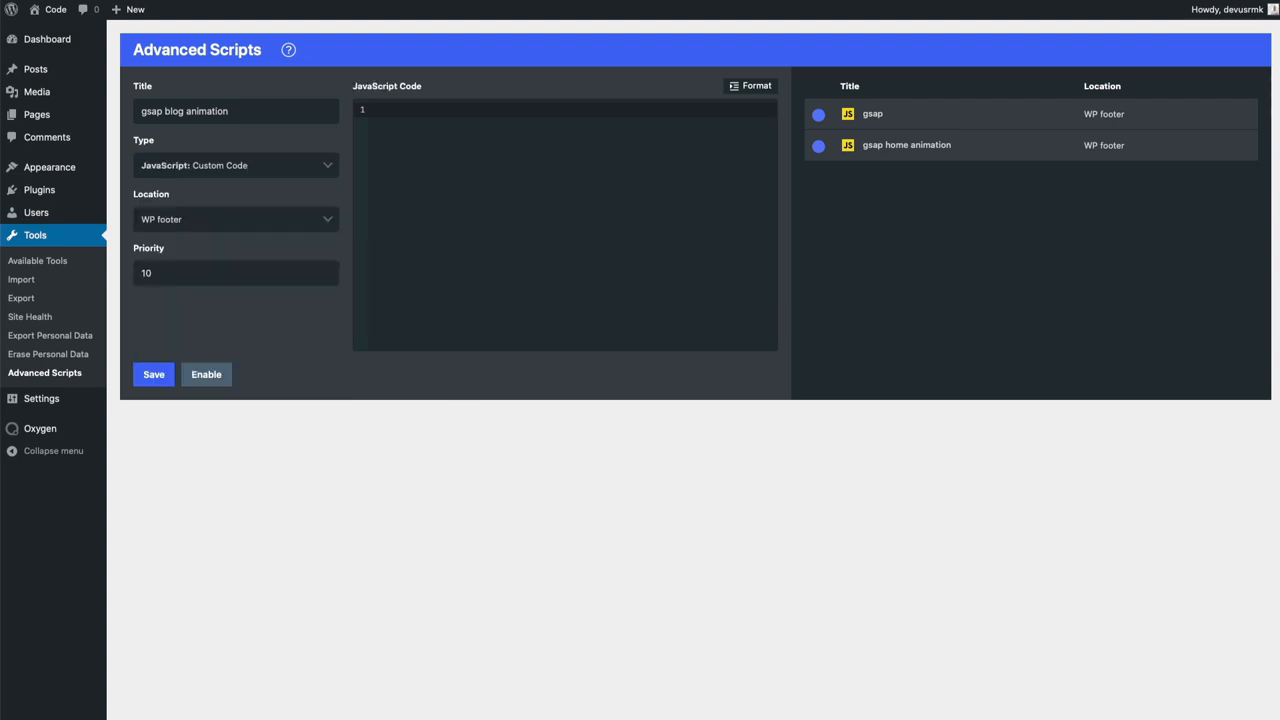
click(488, 286)
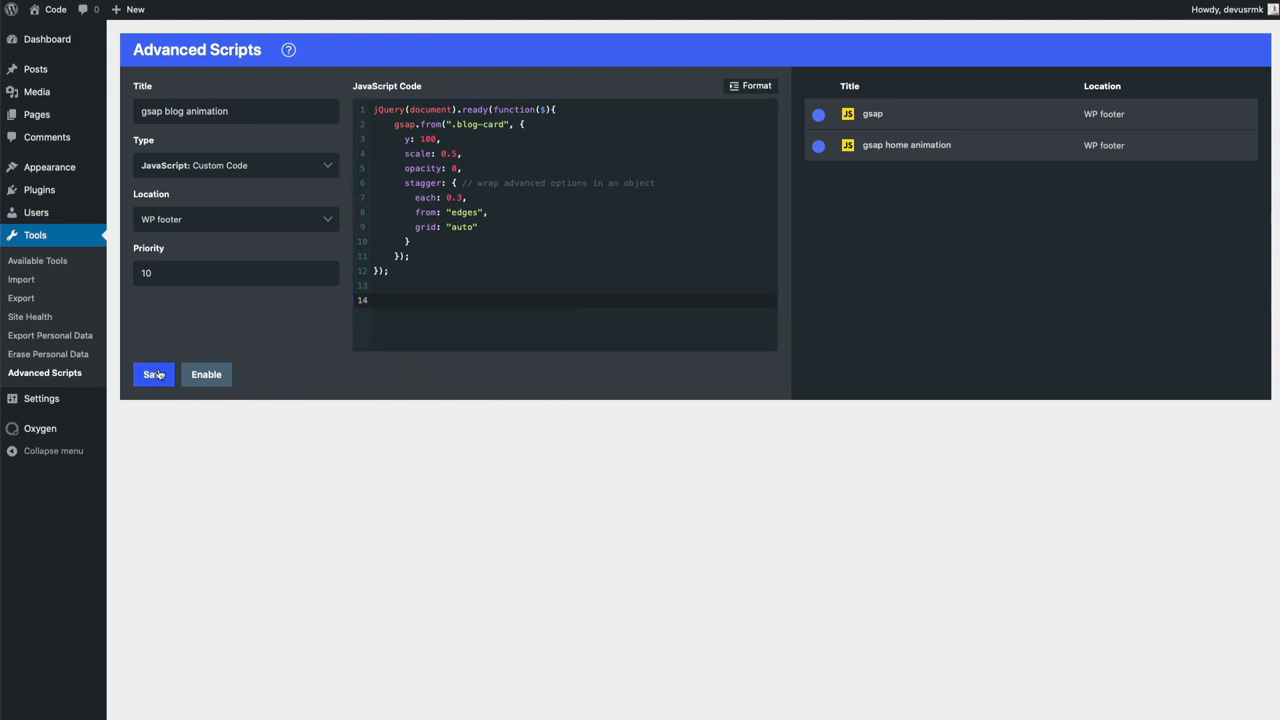
click(152, 376)
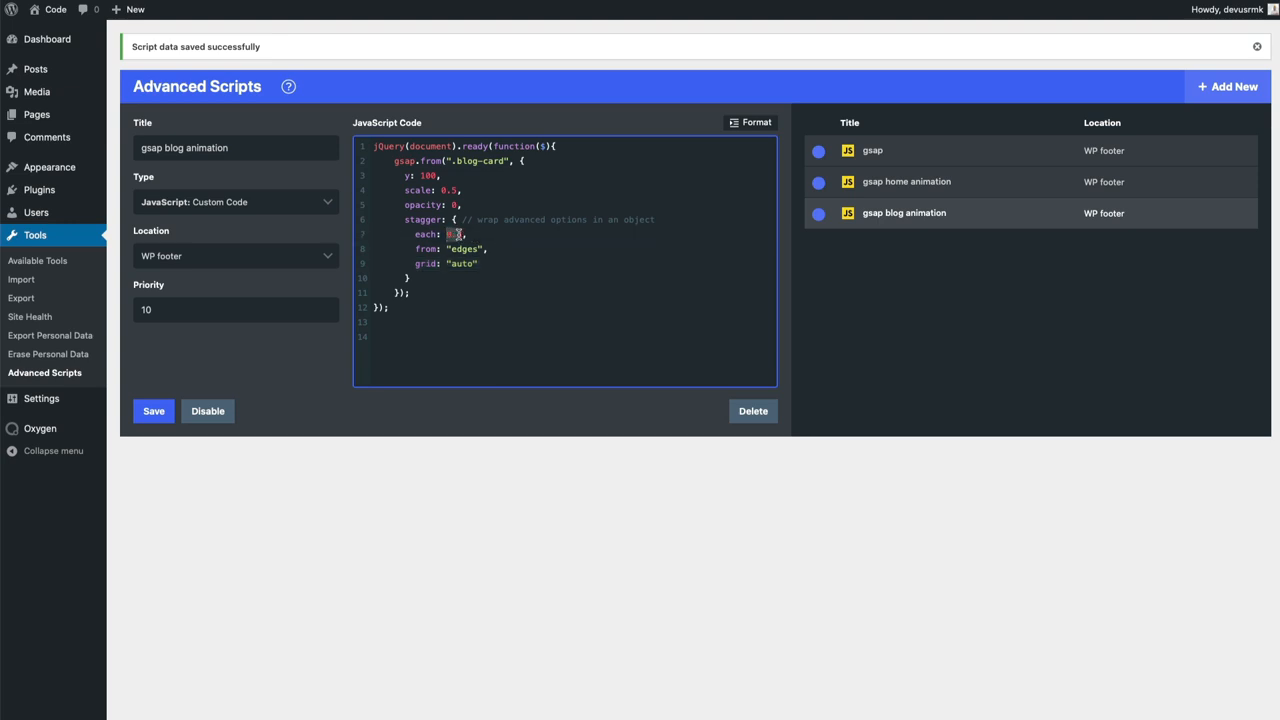
Point out the grid: "auto" setting in the saved stagger code
click(486, 252)
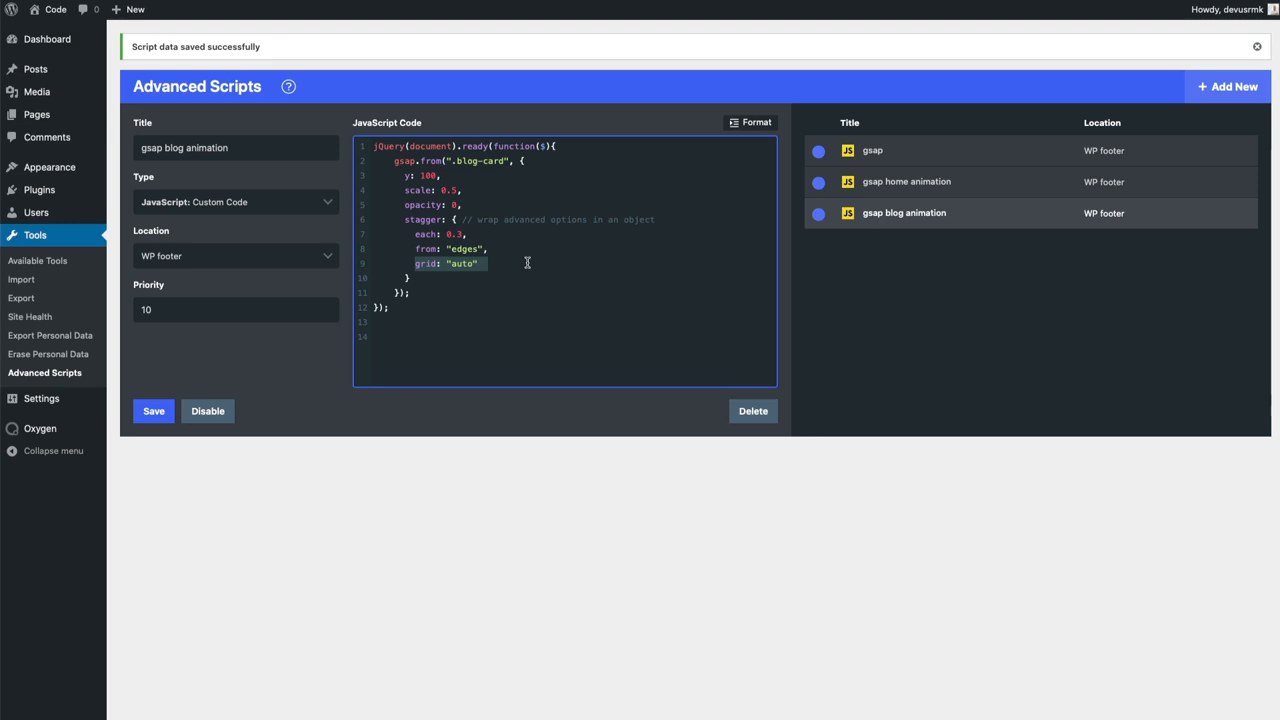
mouse_move(840, 70)
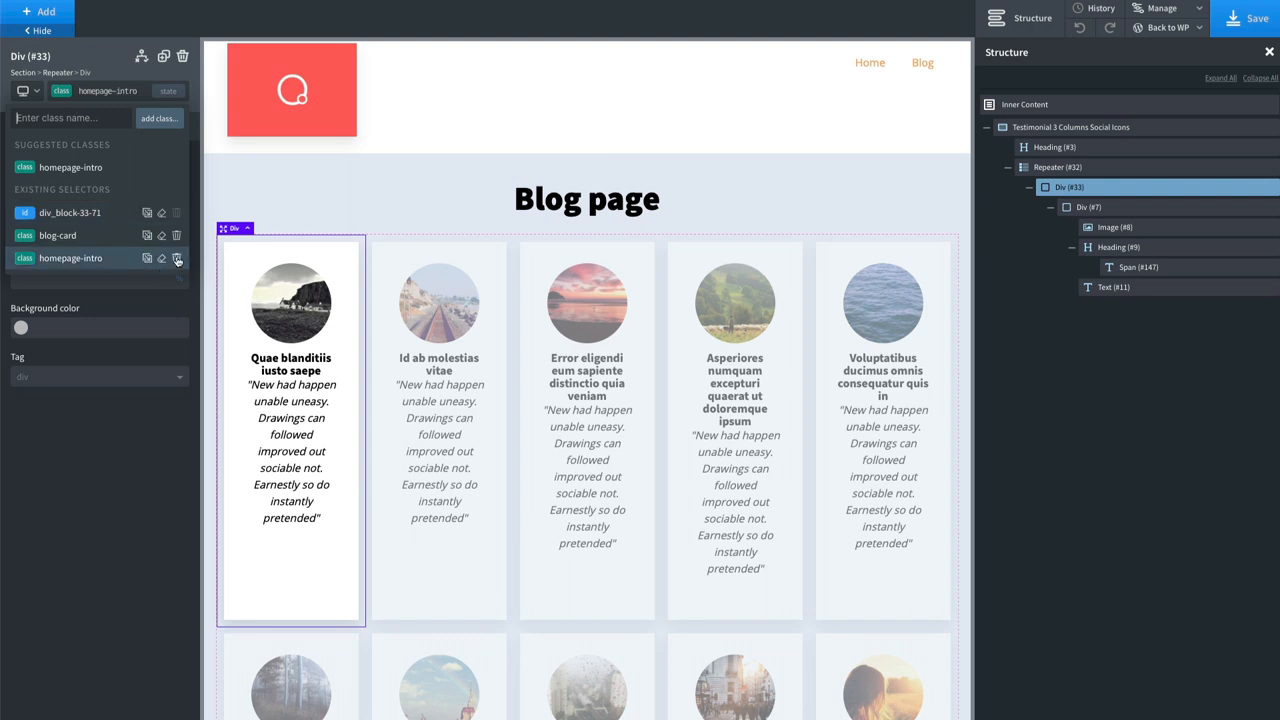
Show the card Div's classes in Oxygen before moving to the GreenSock Staggers docs
click(176, 258)
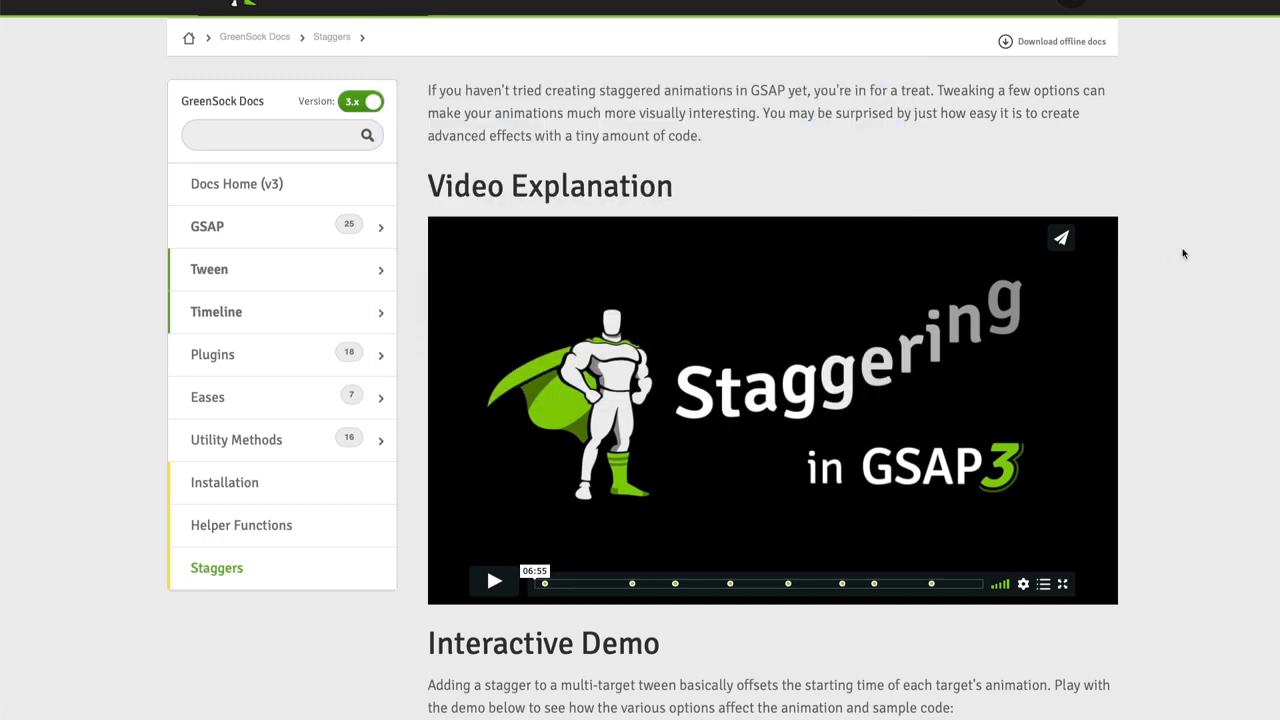
Run the Interactive Demo staggering from the edges, then from a random order
scroll(down, 3)
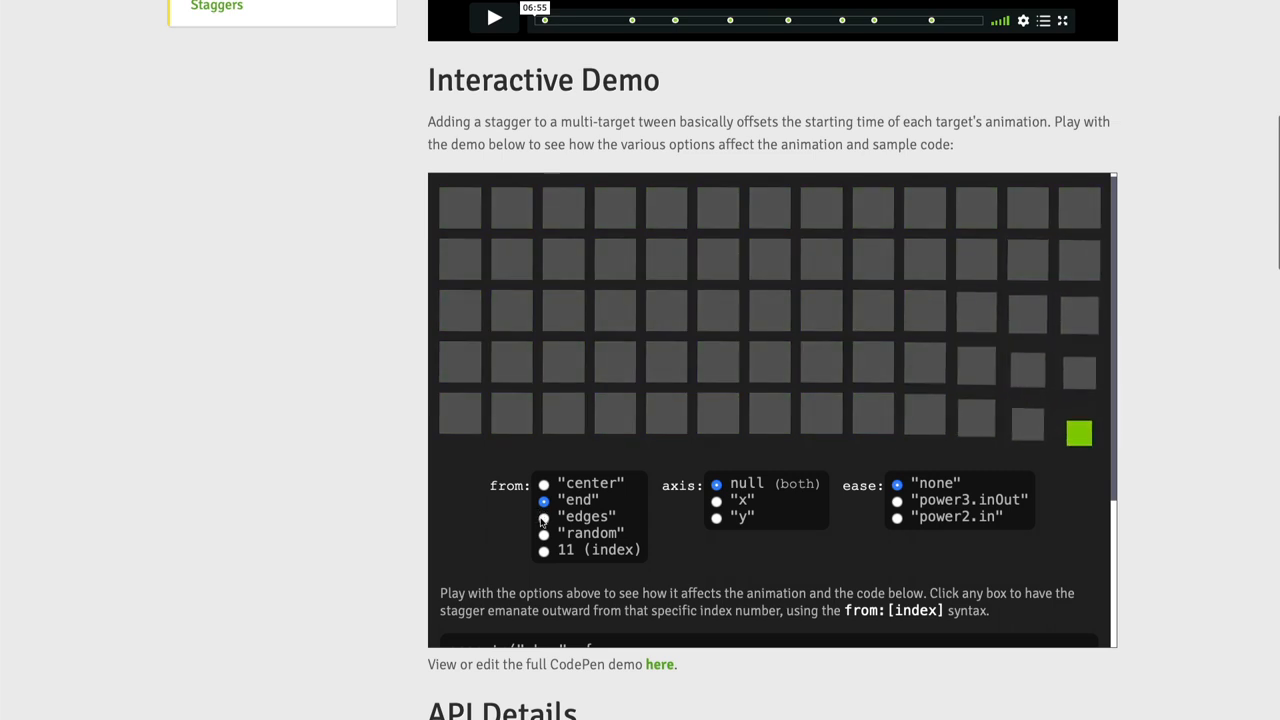
click(544, 516)
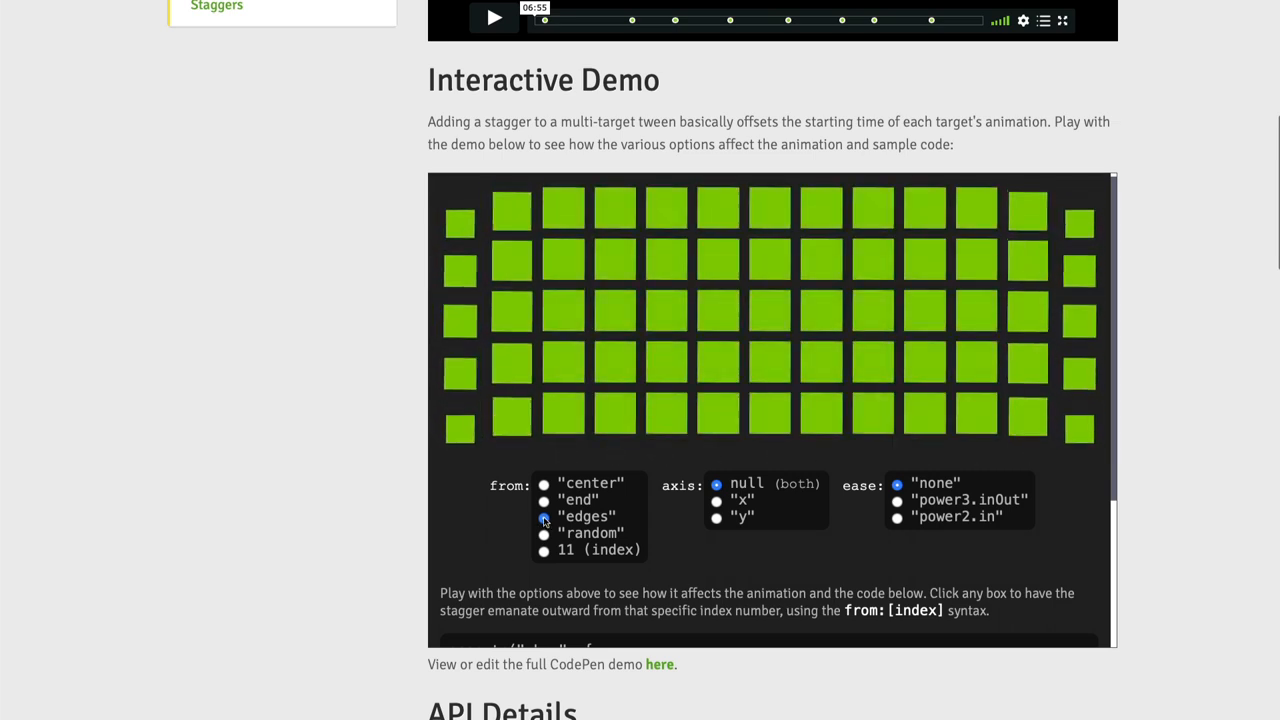
click(544, 532)
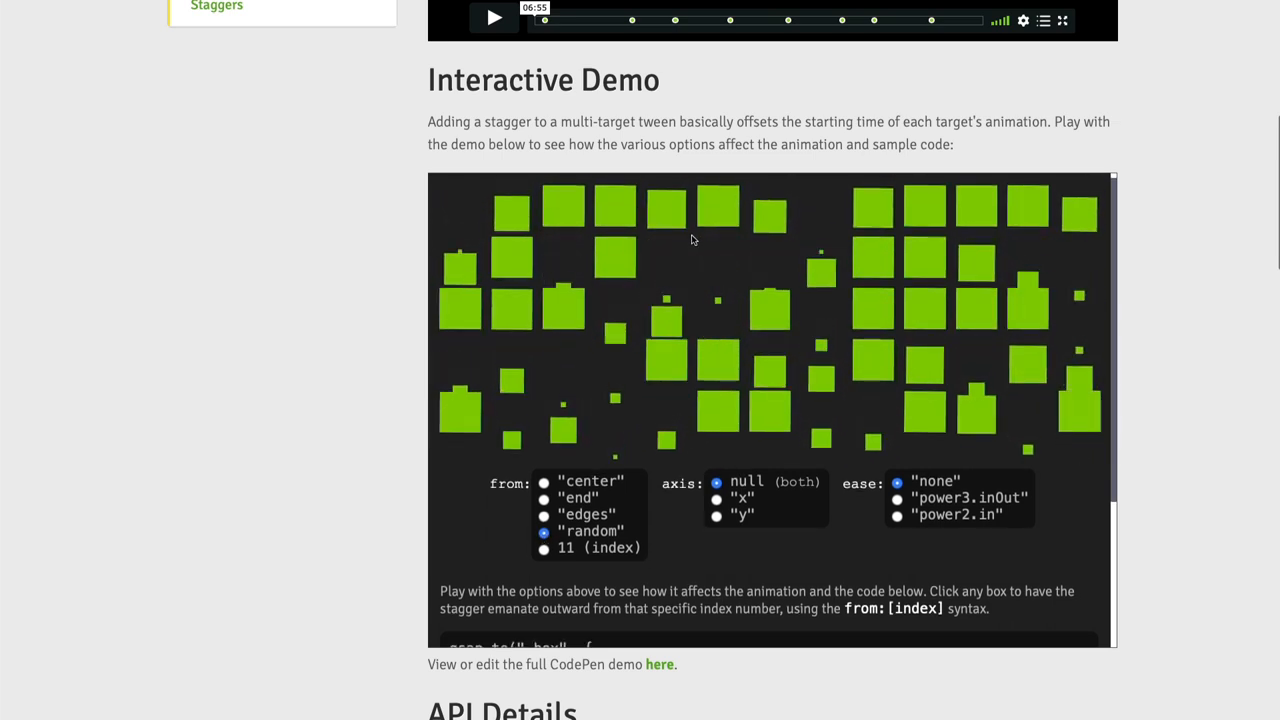